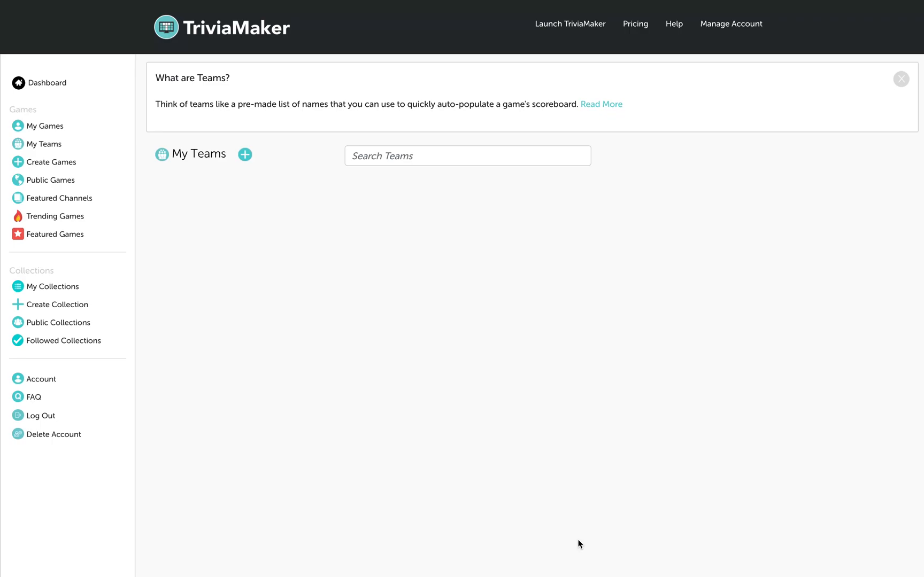
mouse_move(649, 163)
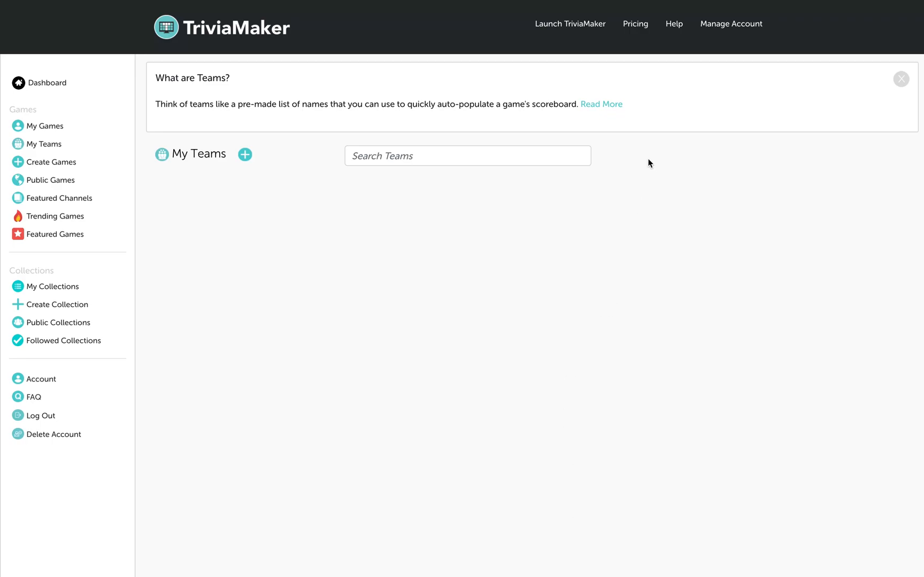
Expand the 'What are Teams?' banner with Read More to see the class-list example
left_click(601, 104)
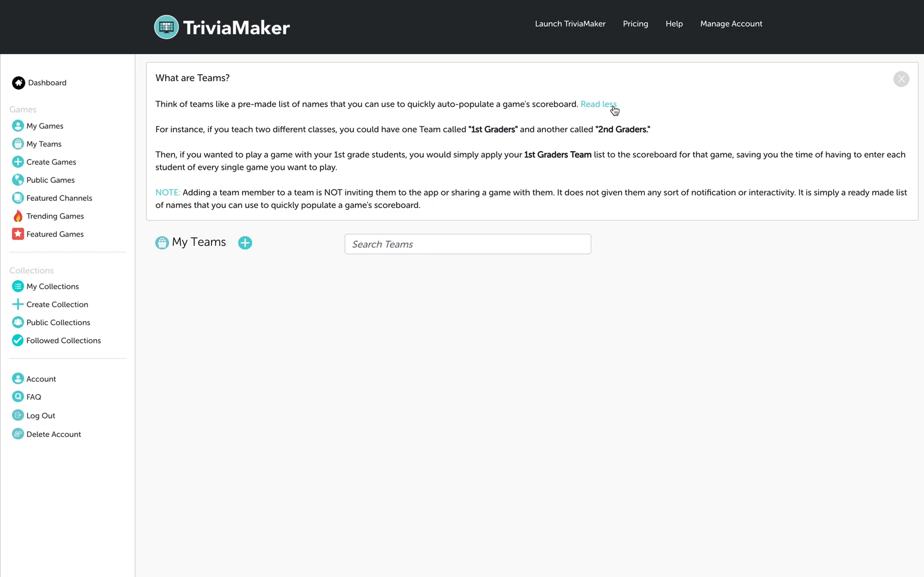
mouse_move(252, 250)
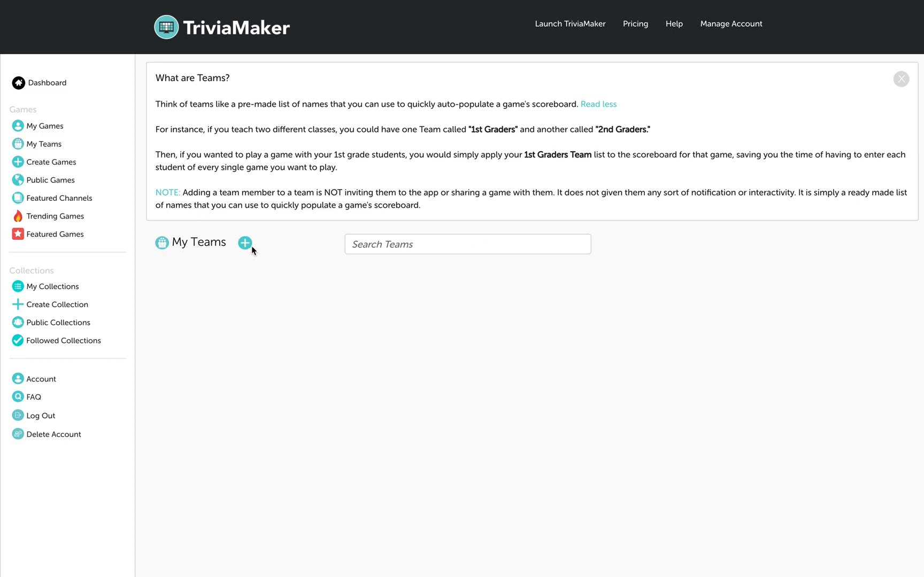
Save a new 'First Graders' team with participants John, Steve, Tammy, Juan and others
left_click(245, 242)
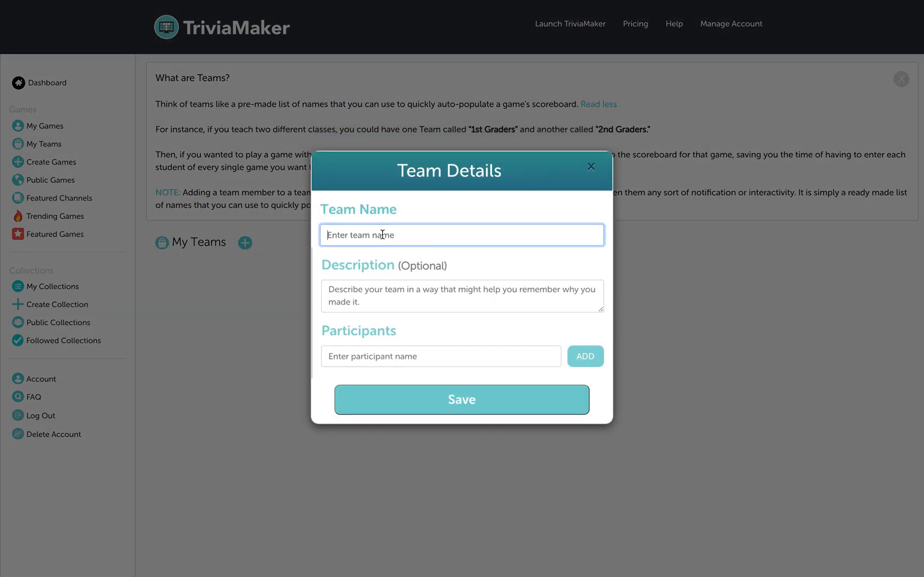
type("F")
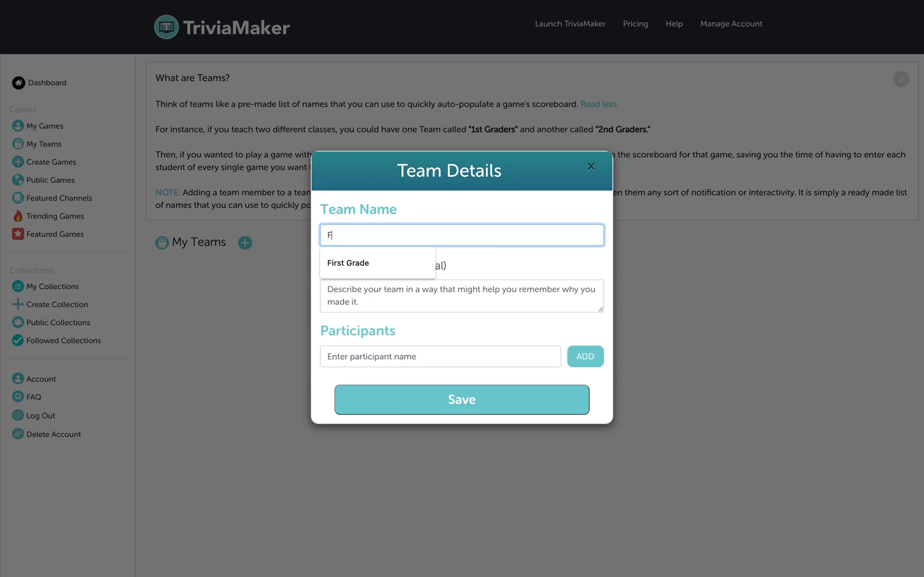
type("irst Graders")
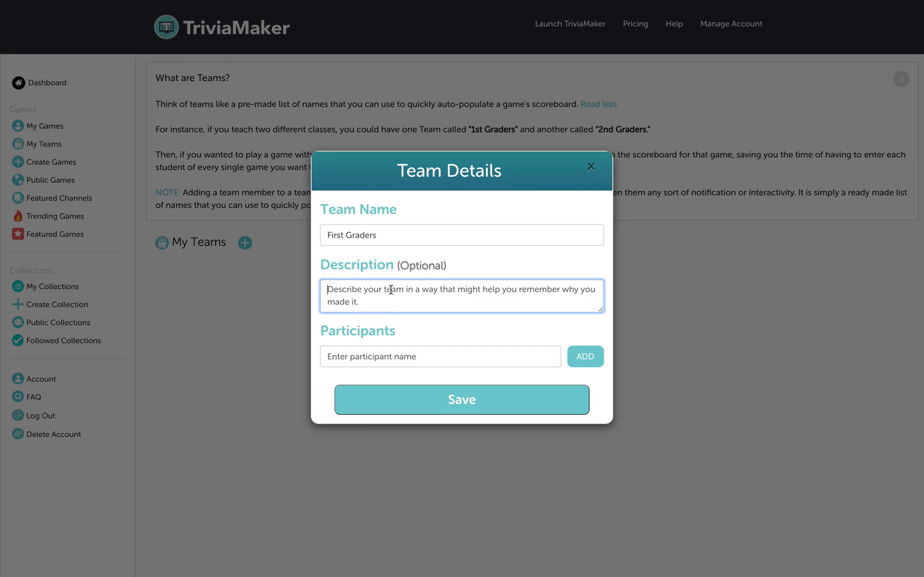
left_click(439, 356)
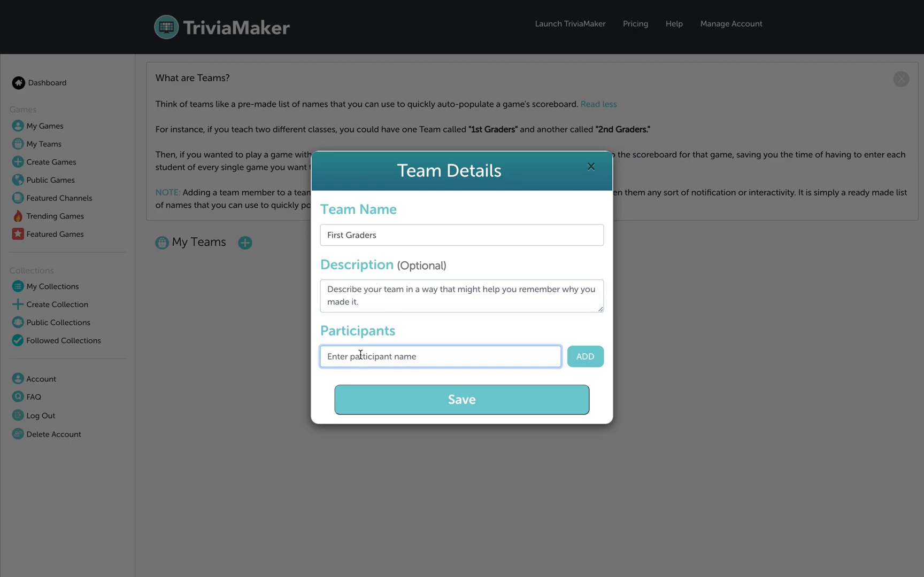
type("John")
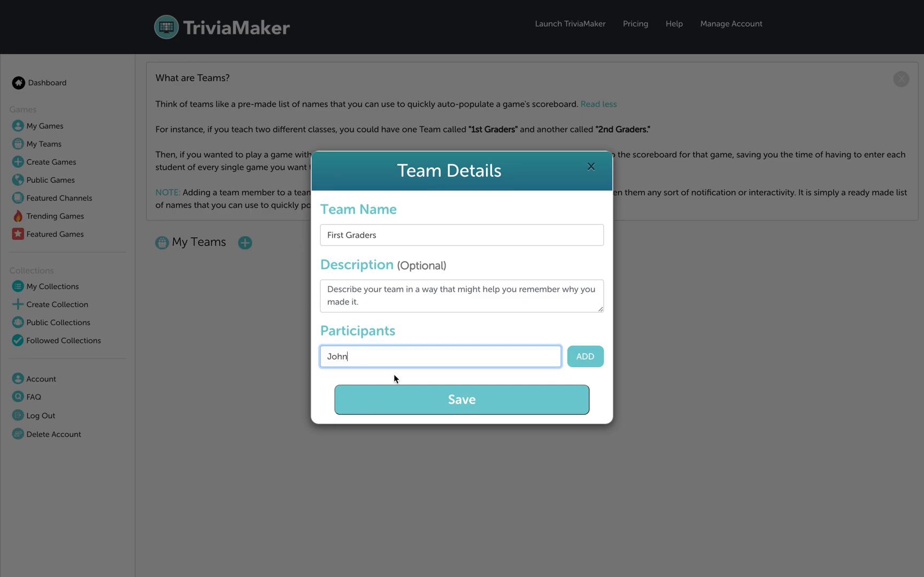
left_click(584, 357)
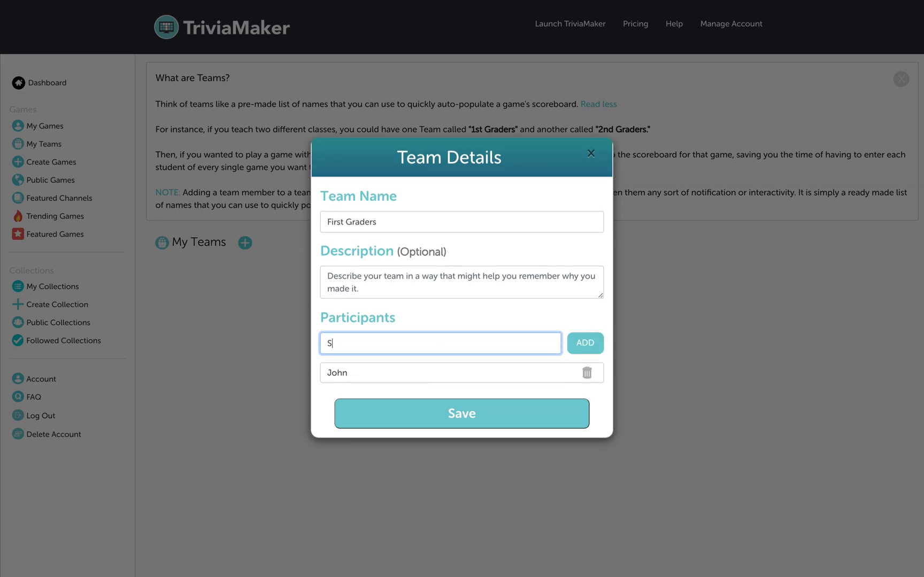
left_click(584, 328)
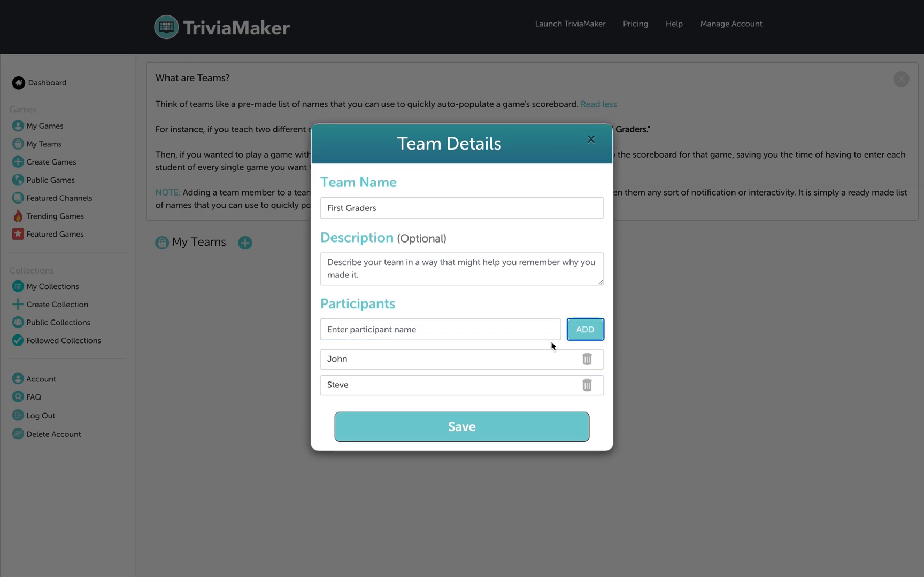
type("Tammy")
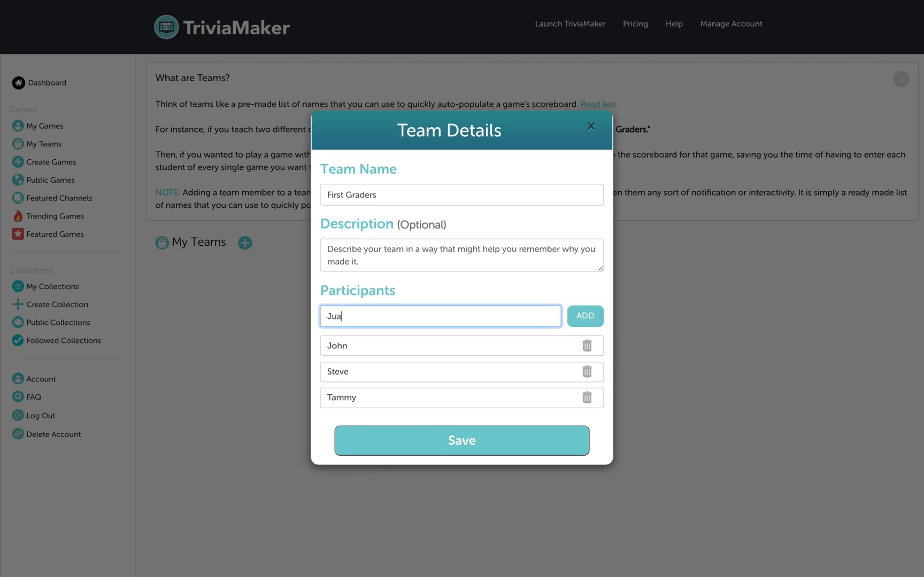
left_click(584, 316)
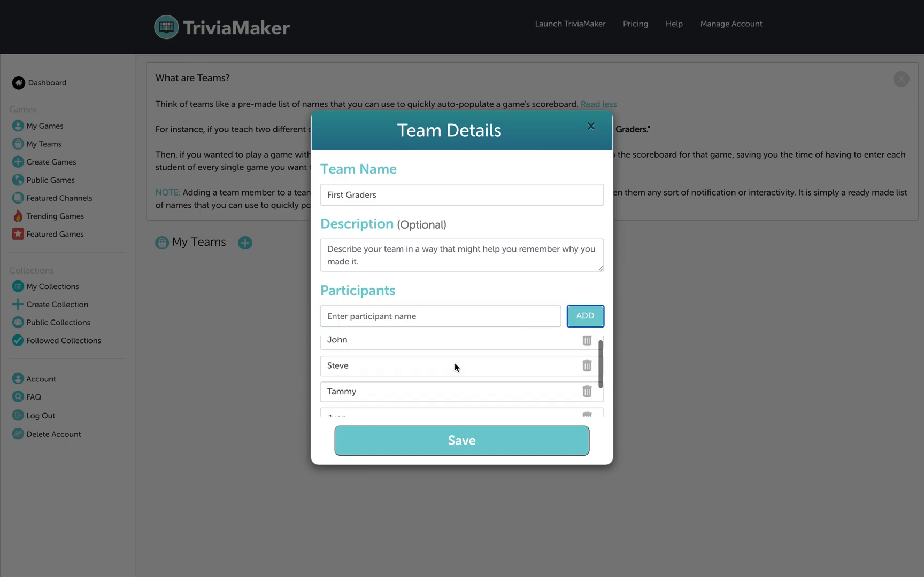
left_click(461, 440)
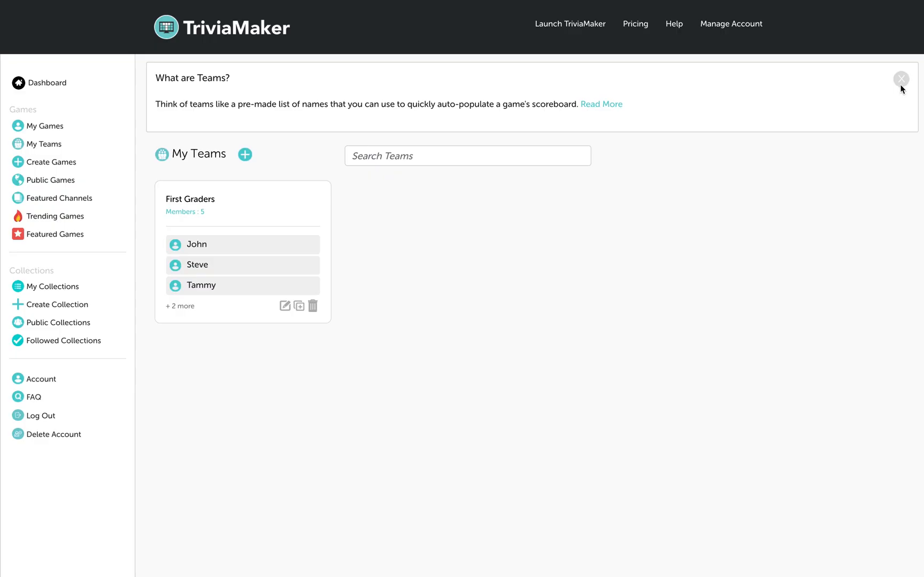
Close the 'What are Teams?' banner on the My Teams page
left_click(901, 79)
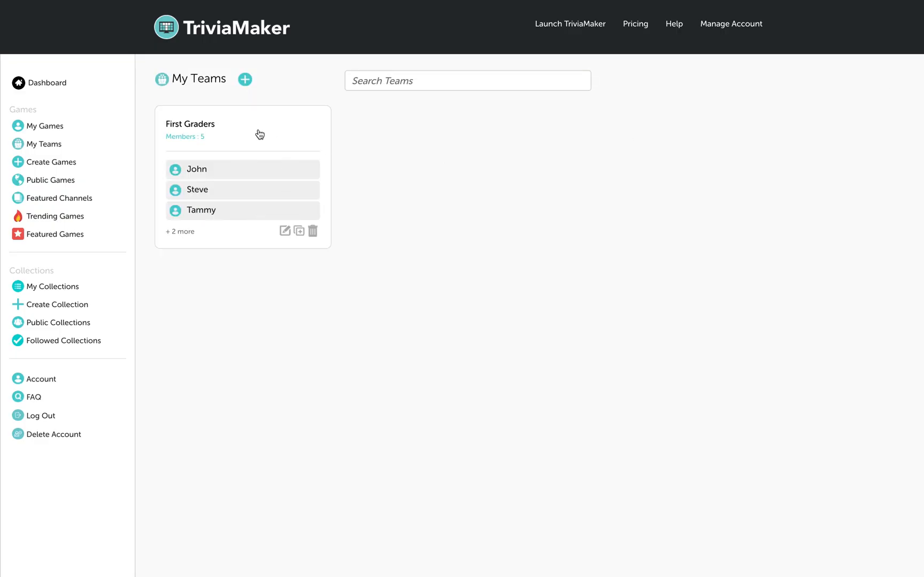
mouse_move(300, 231)
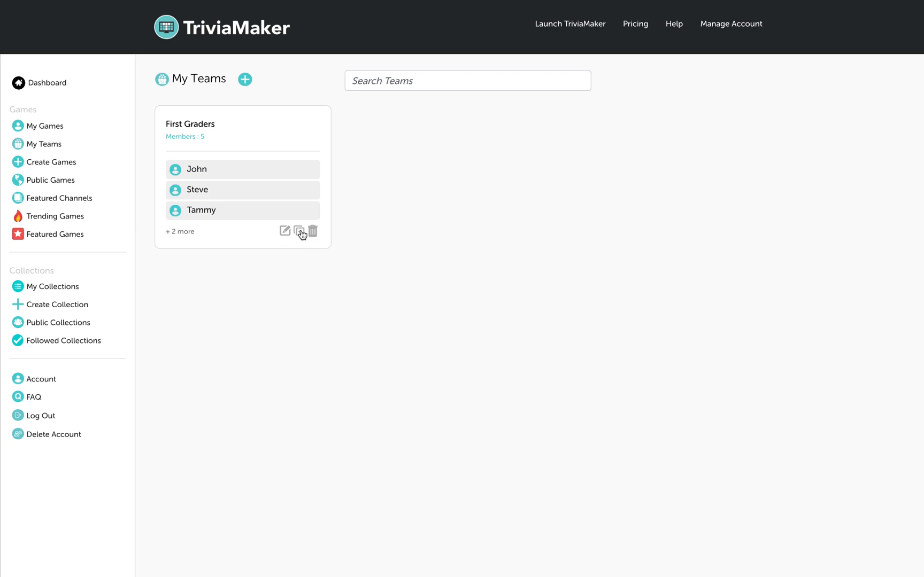
mouse_move(314, 232)
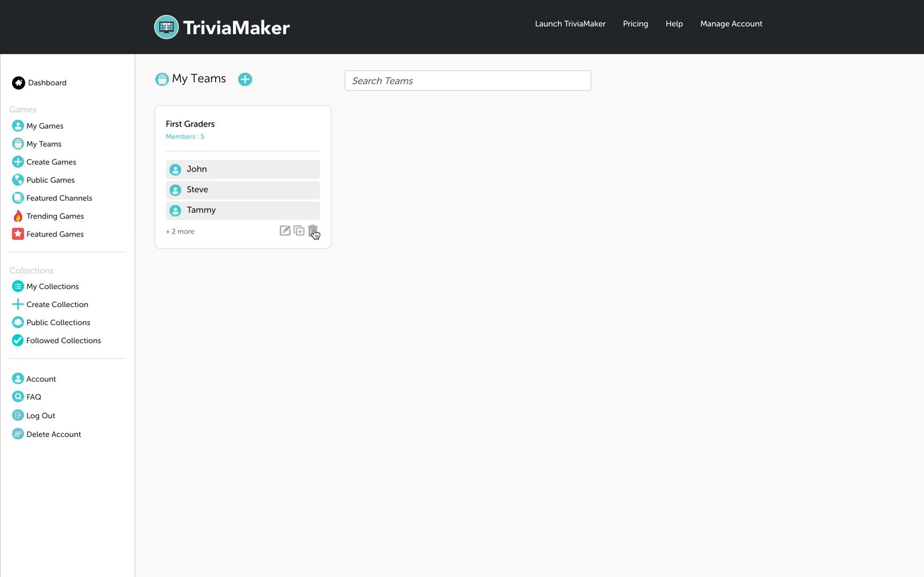
mouse_move(54, 227)
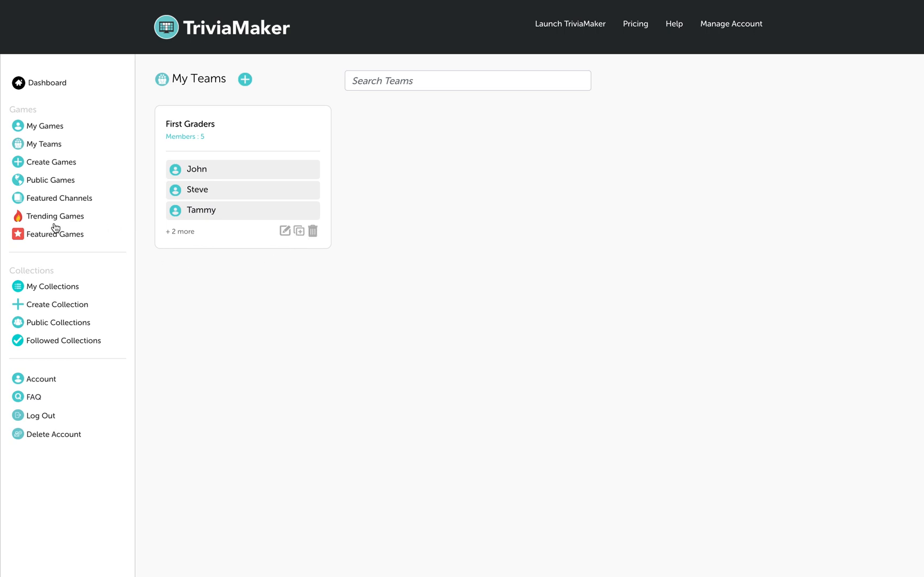
Open the Valentine's Day JeoParody game from the Trending Games list
left_click(54, 215)
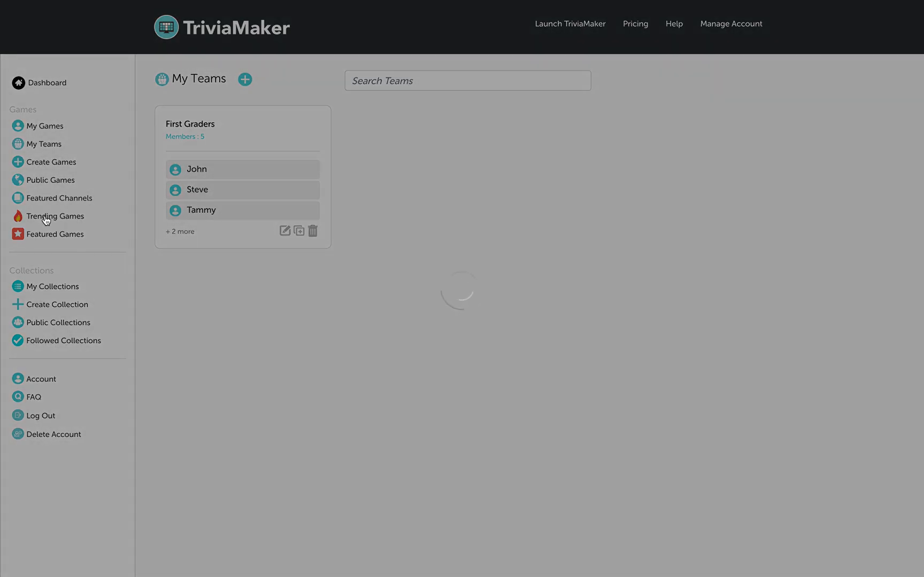
left_click(55, 216)
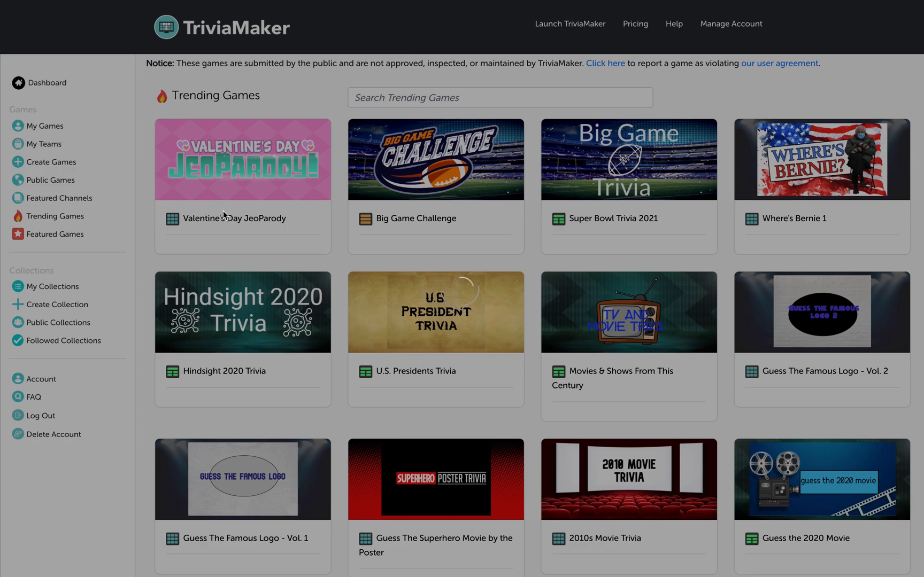
left_click(242, 159)
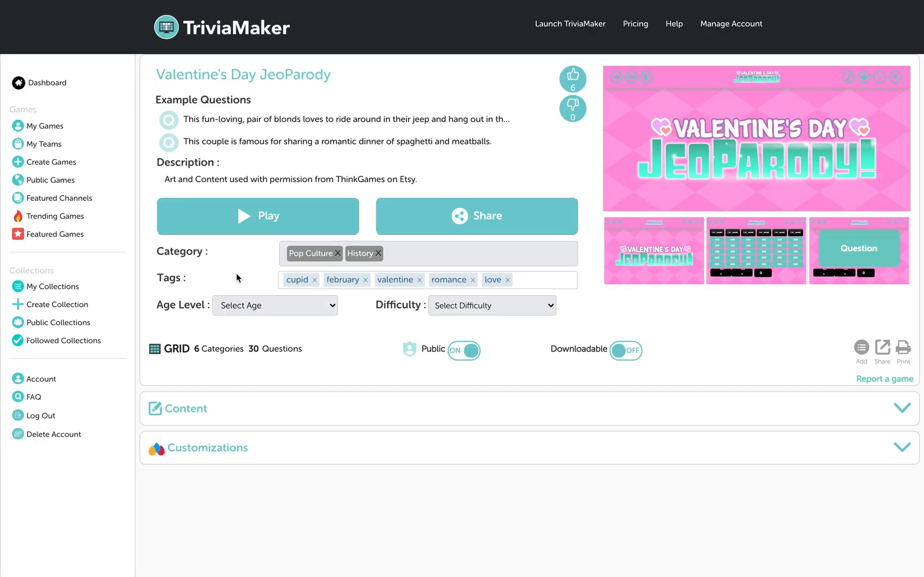
In the game settings, autofill the scoreboard team names from the First Graders team
left_click(257, 215)
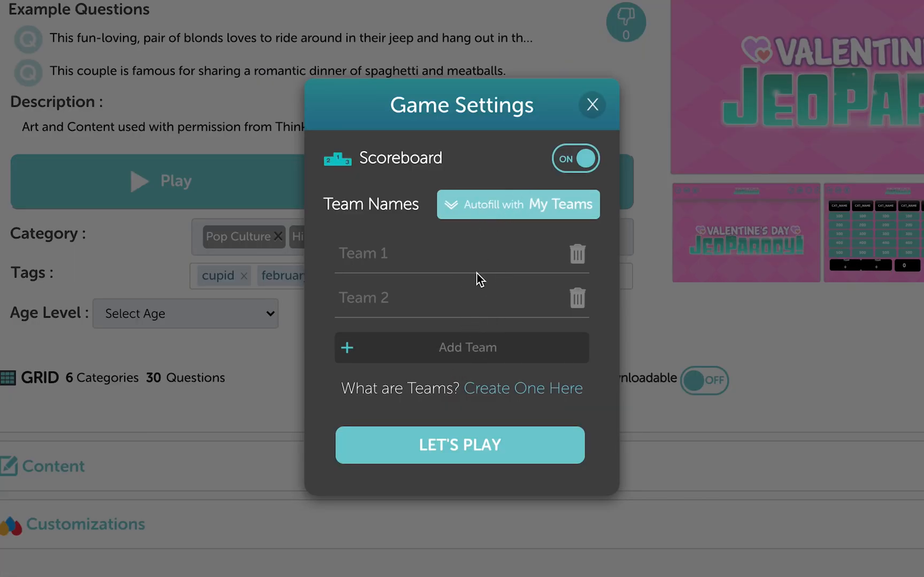
left_click(518, 204)
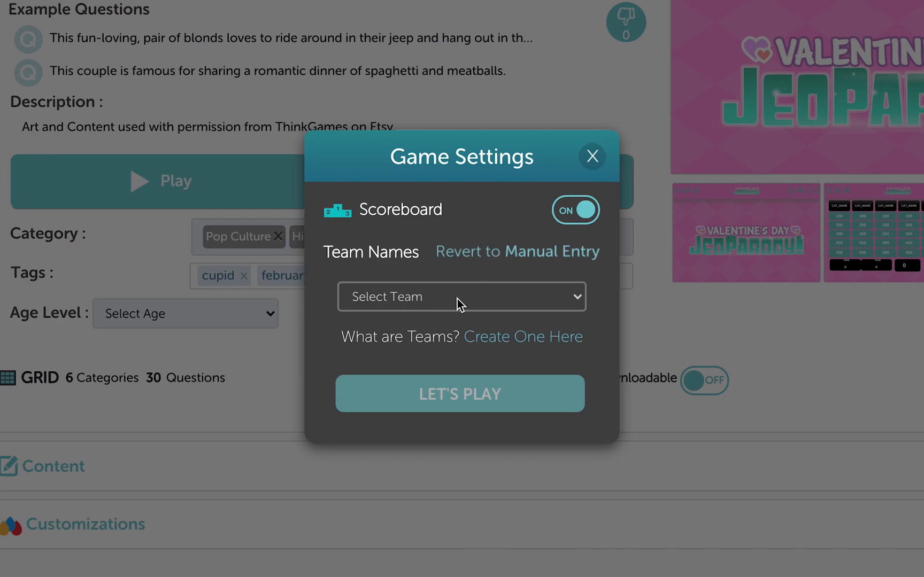
left_click(462, 296)
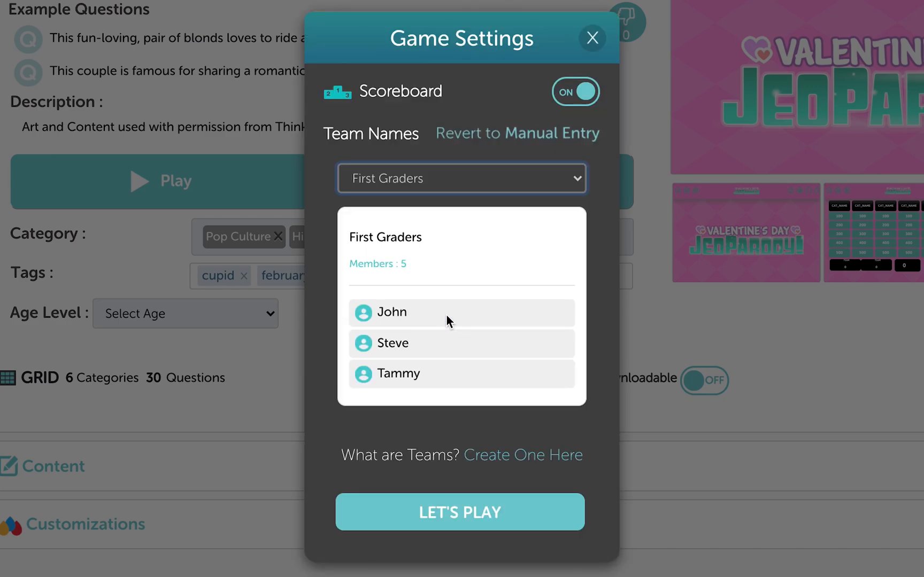
mouse_move(436, 530)
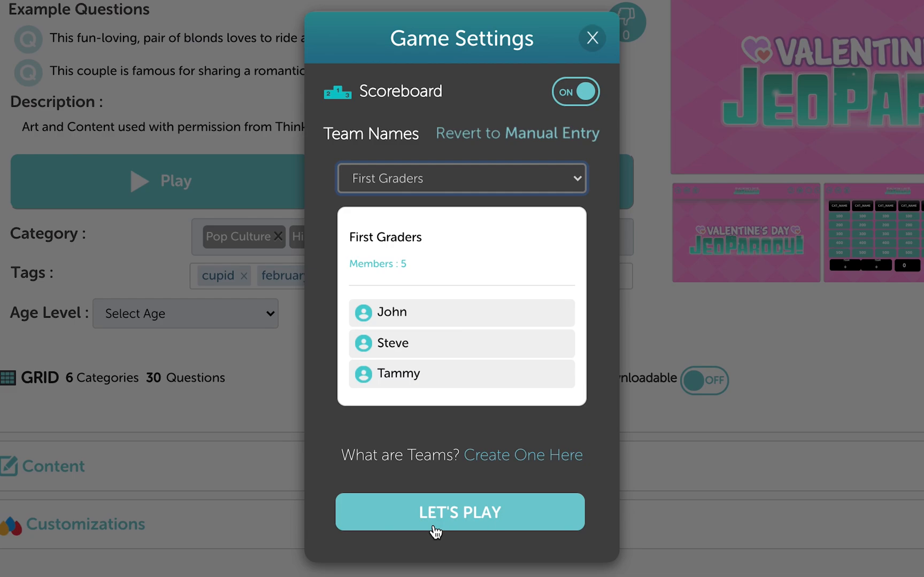
Launch the game and advance from the title screen to the question board
left_click(462, 512)
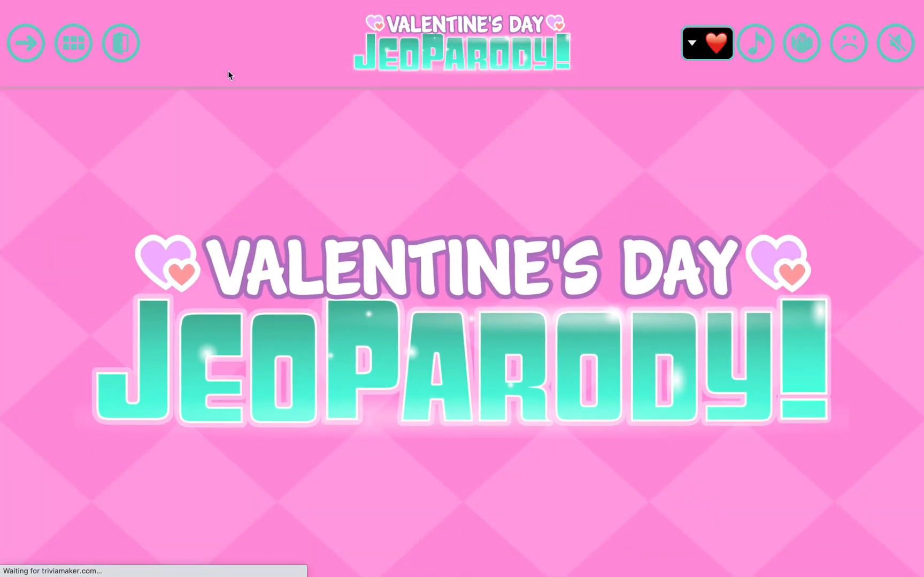
left_click(25, 43)
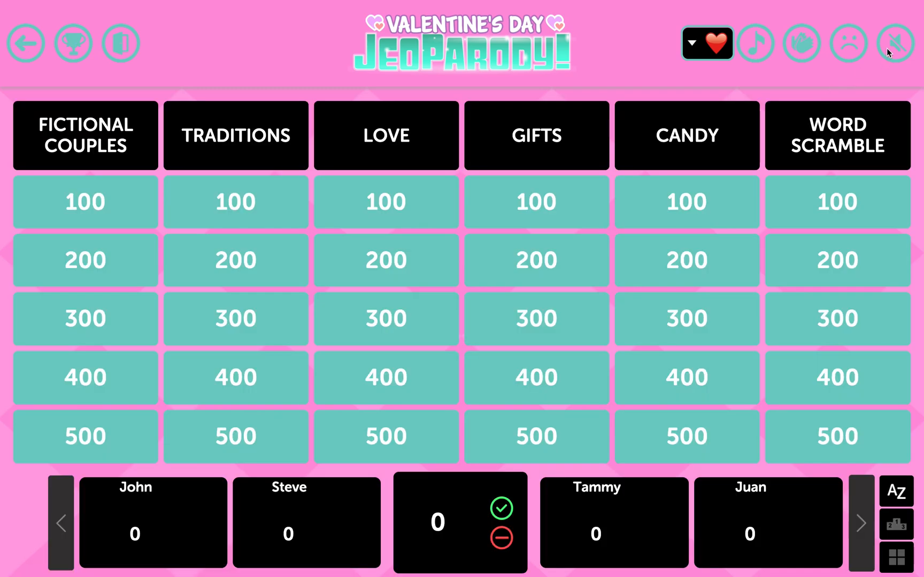
mouse_move(279, 416)
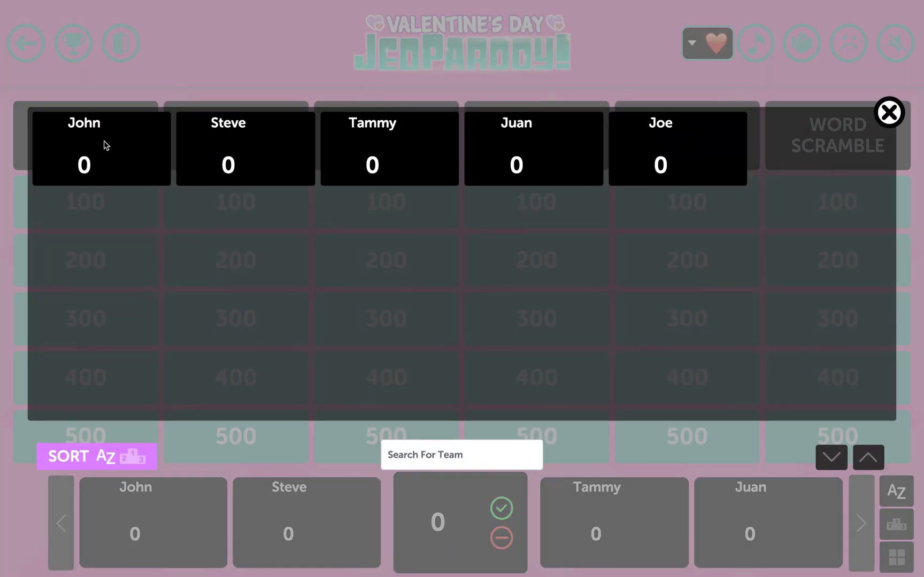
mouse_move(705, 149)
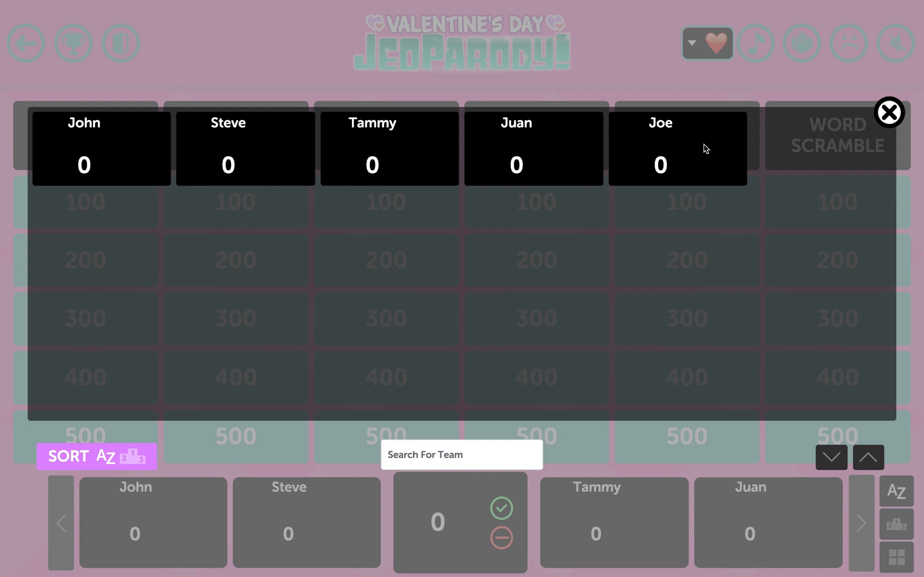
mouse_move(497, 138)
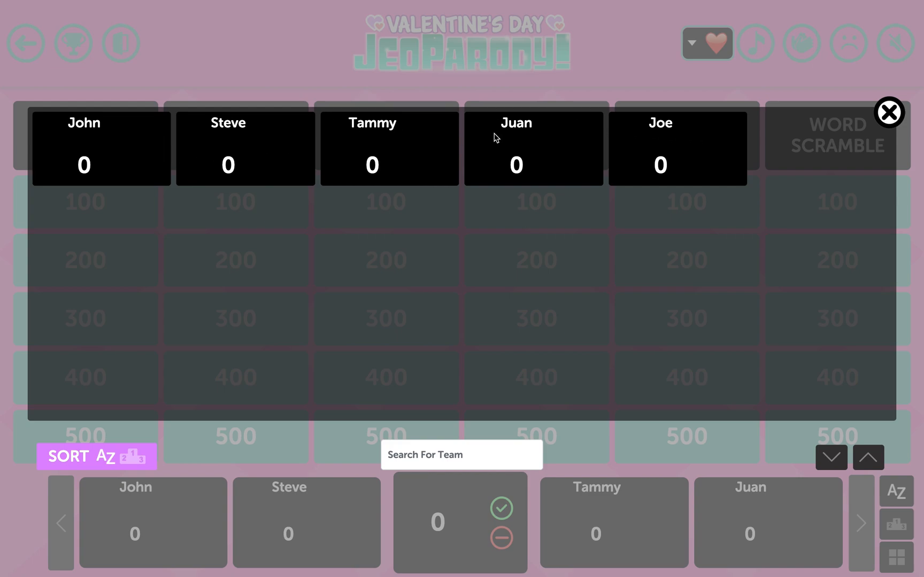
mouse_move(709, 135)
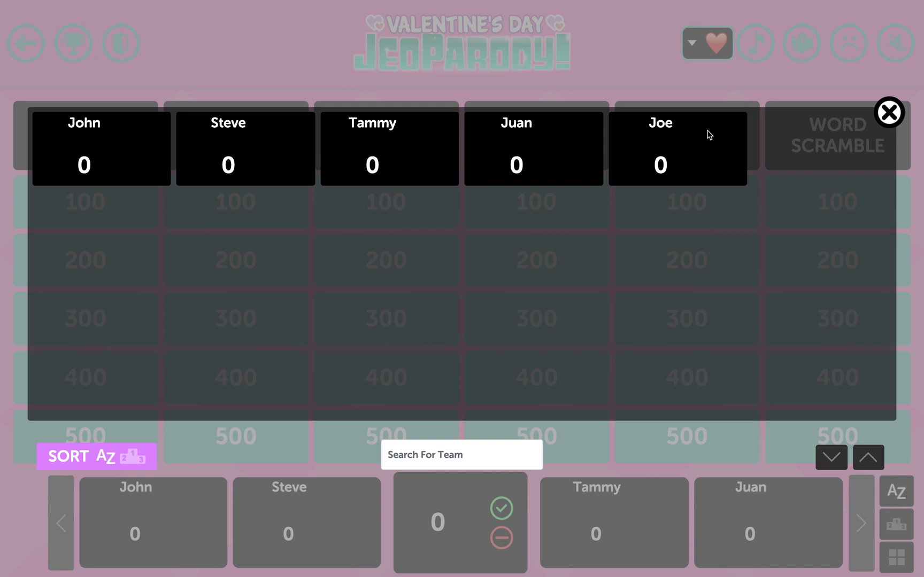
mouse_move(915, 112)
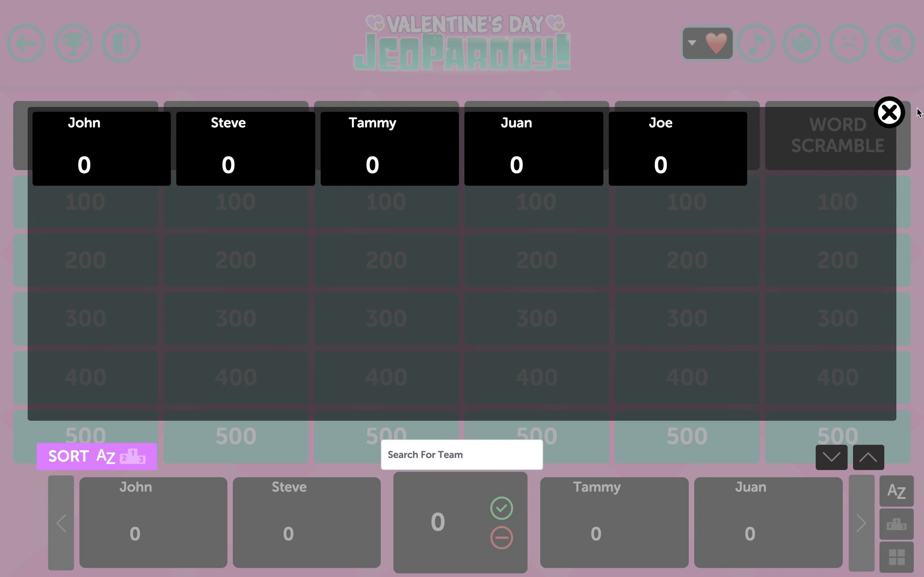